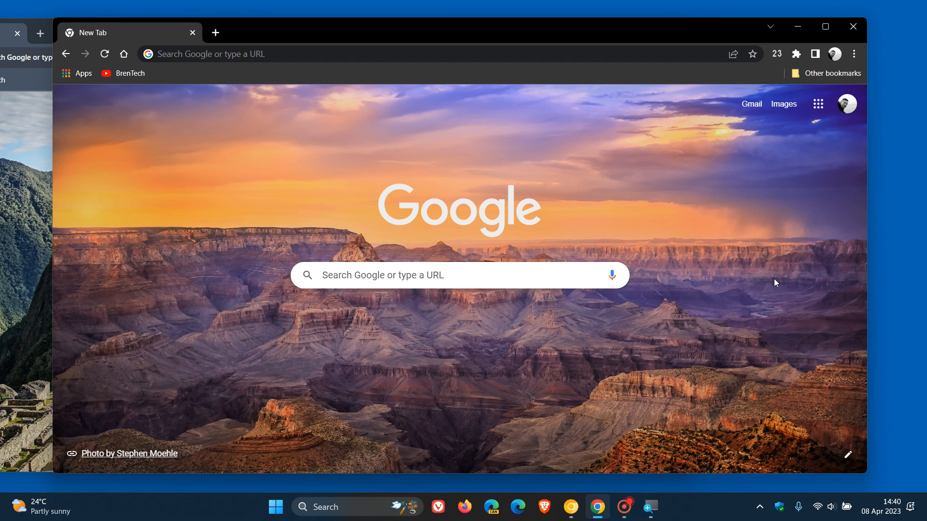
pyautogui.moveTo(690, 353)
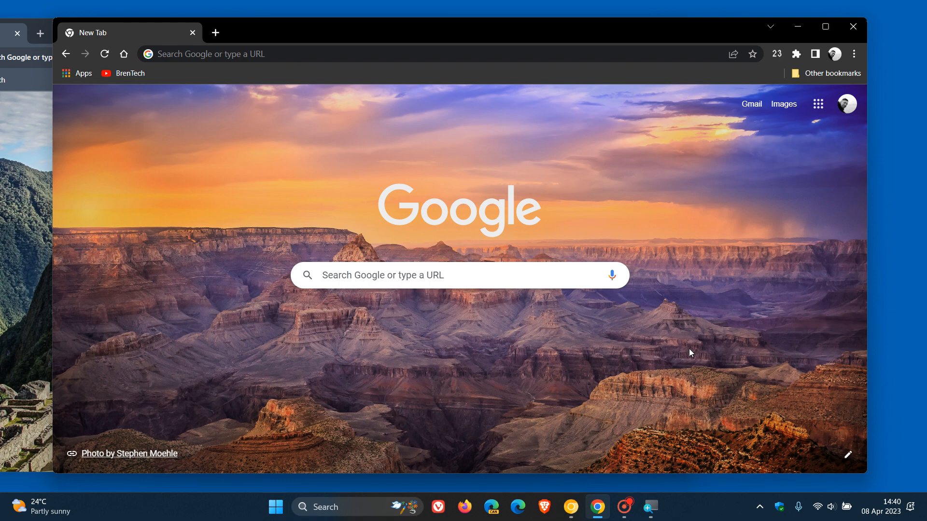
pyautogui.moveTo(371, 142)
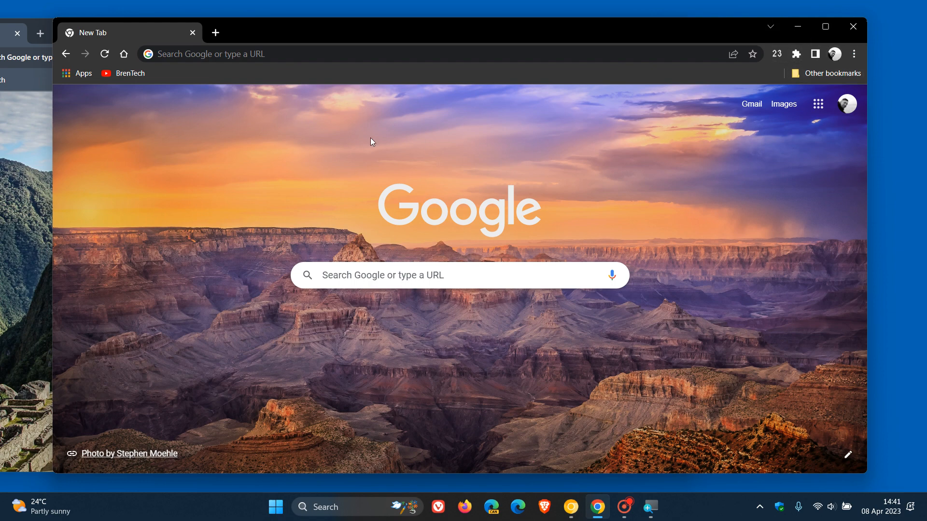
pyautogui.moveTo(694, 194)
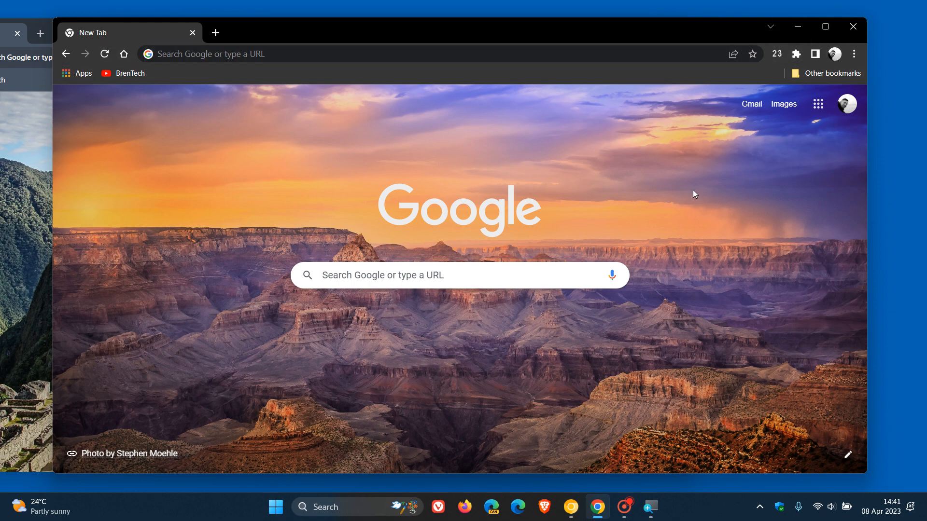
pyautogui.moveTo(725, 227)
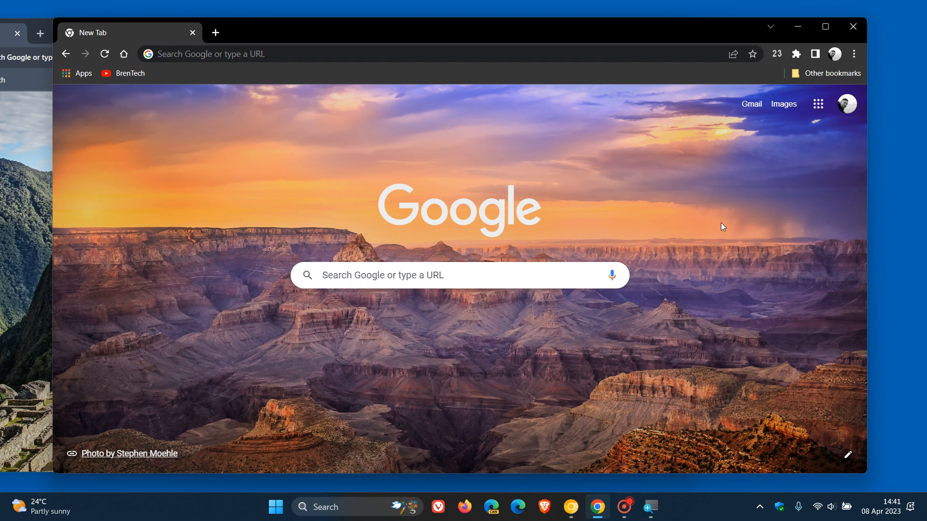
pyautogui.moveTo(84, 206)
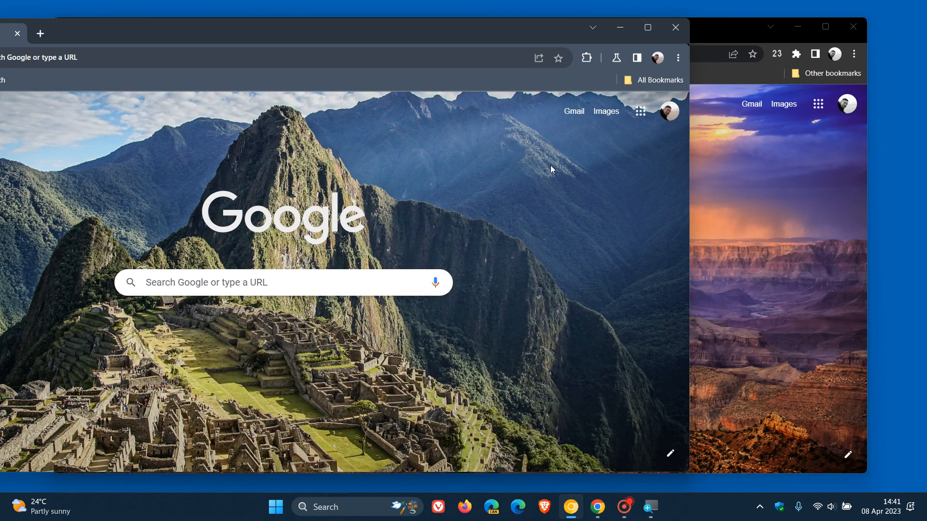
pyautogui.moveTo(565, 213)
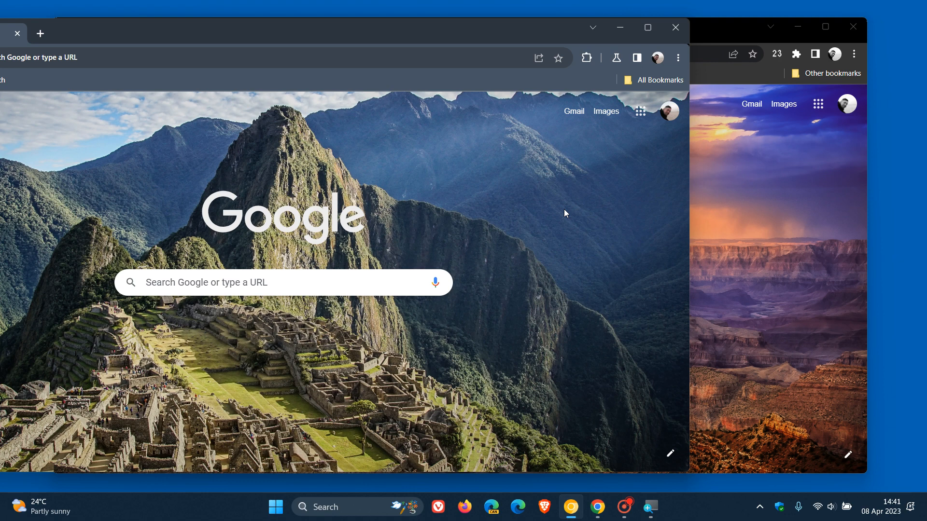
pyautogui.moveTo(538, 58)
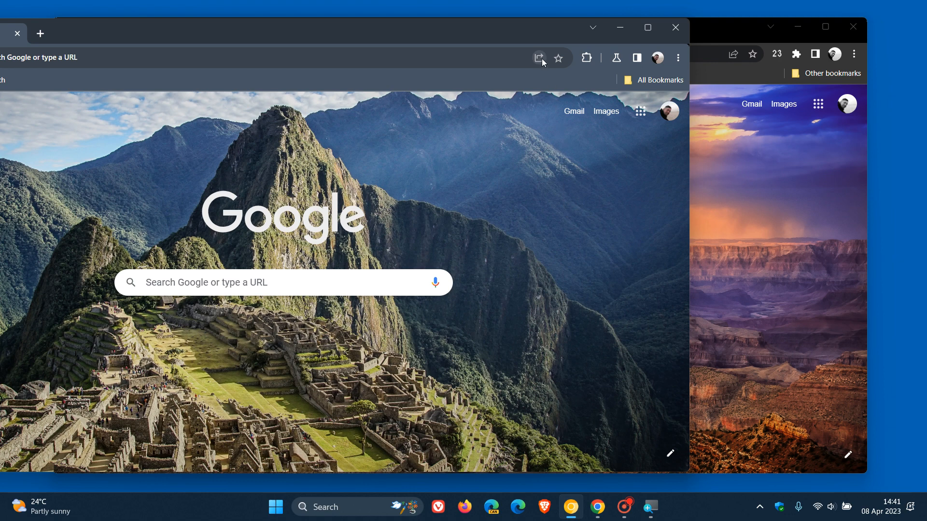
pyautogui.moveTo(586, 57)
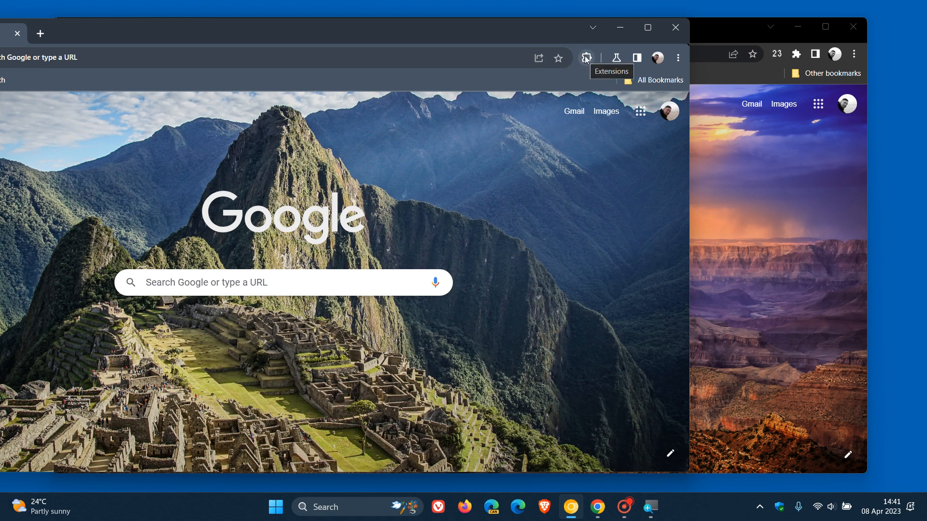
pyautogui.moveTo(589, 210)
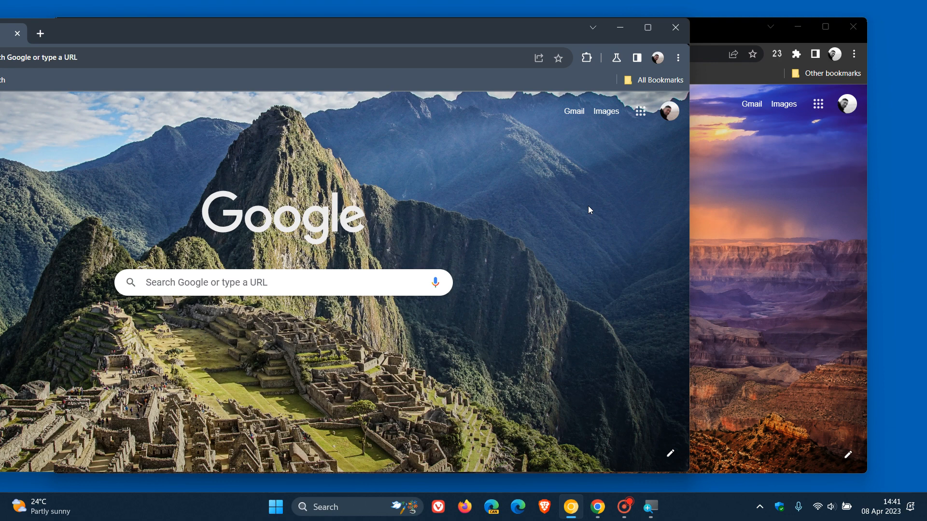
pyautogui.moveTo(479, 28)
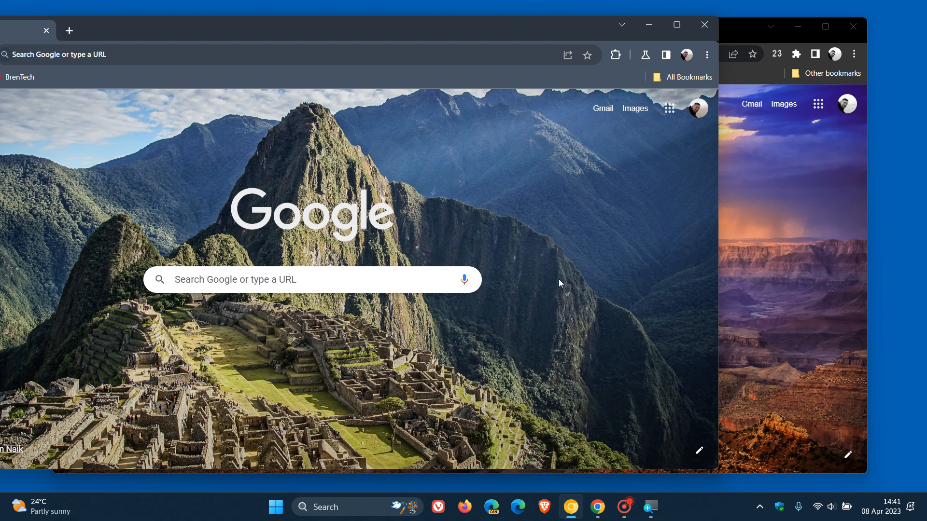
pyautogui.moveTo(762, 272)
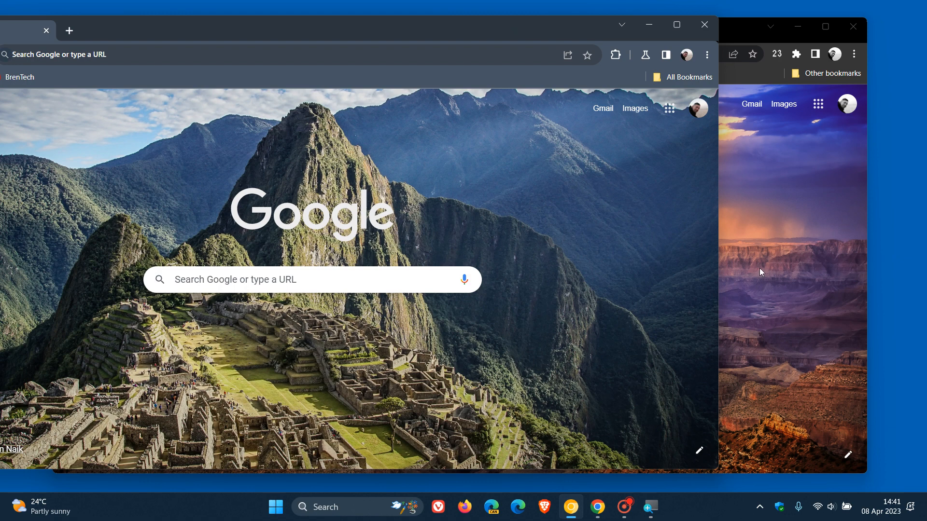
pyautogui.moveTo(821, 266)
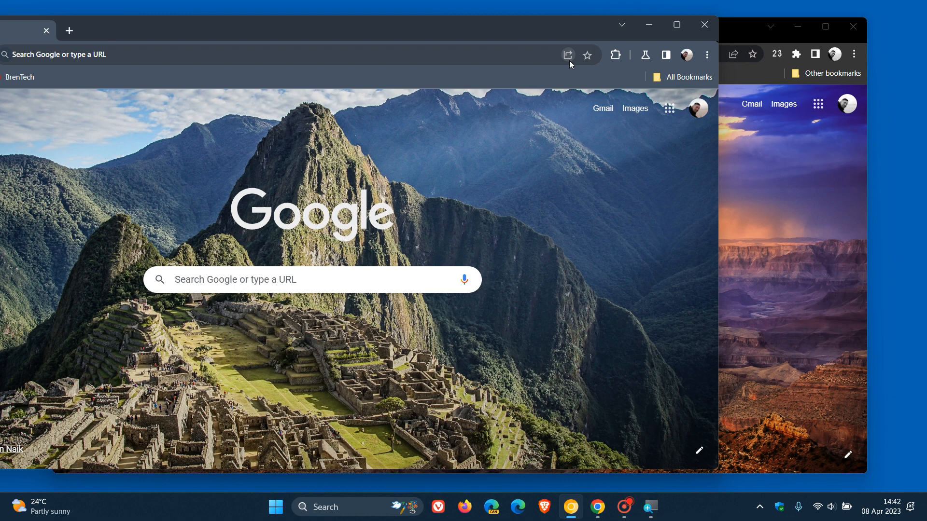
pyautogui.moveTo(567, 54)
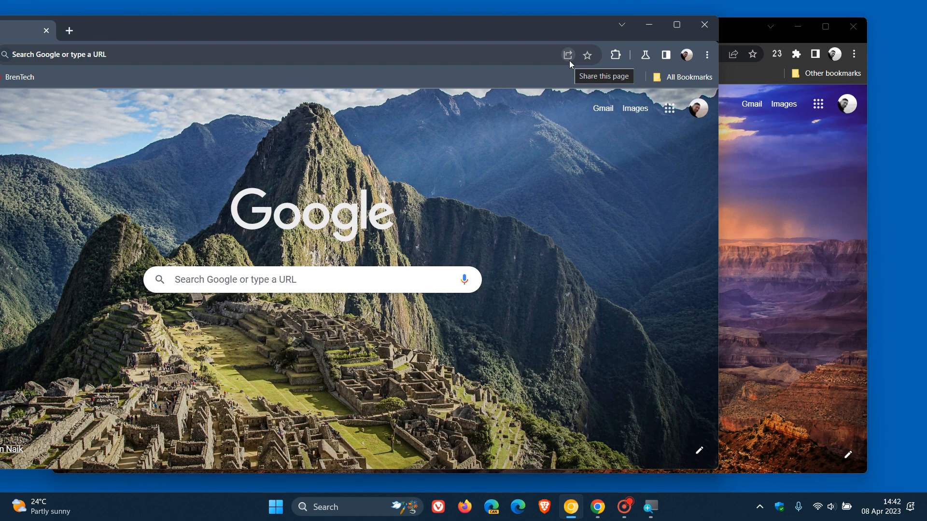
pyautogui.moveTo(733, 55)
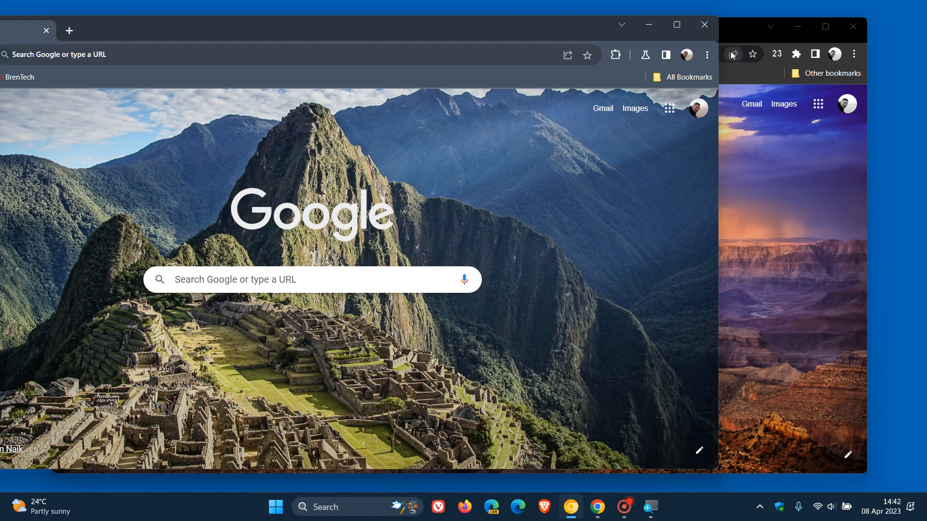
pyautogui.moveTo(769, 170)
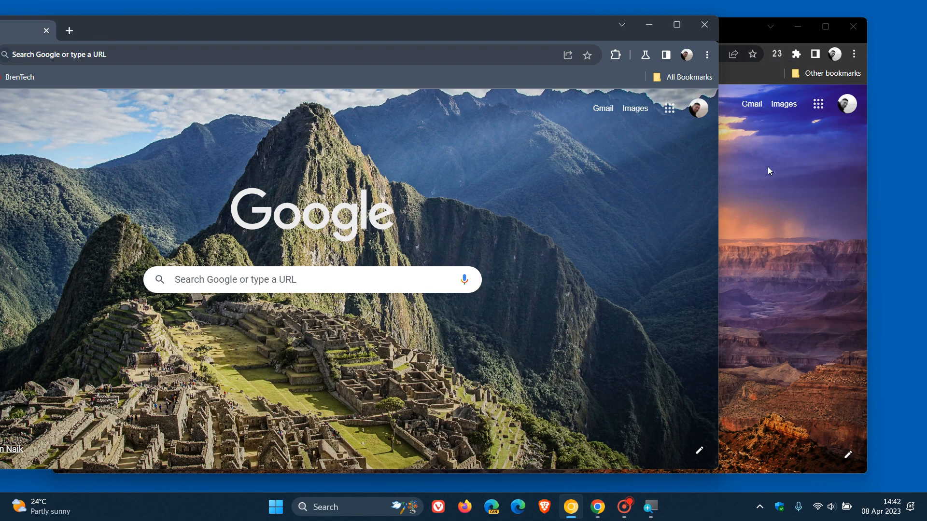
pyautogui.moveTo(540, 37)
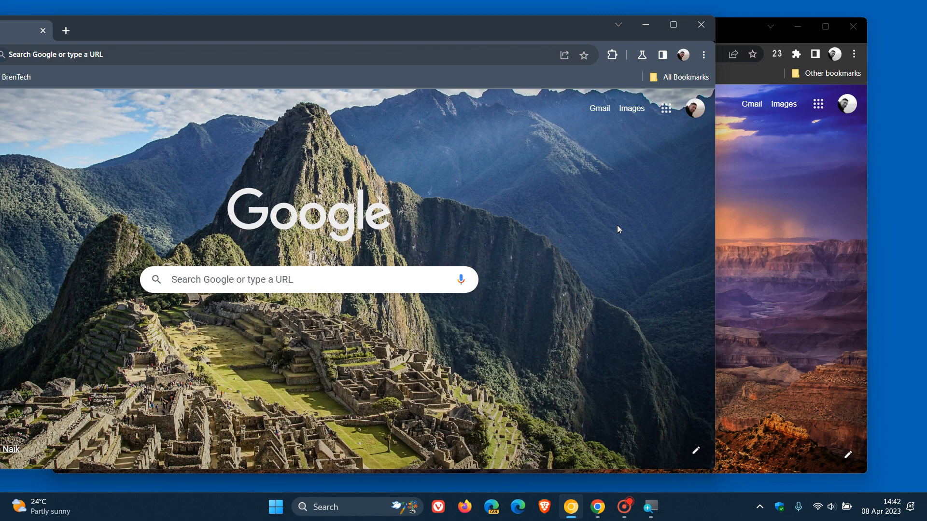
pyautogui.moveTo(580, 110)
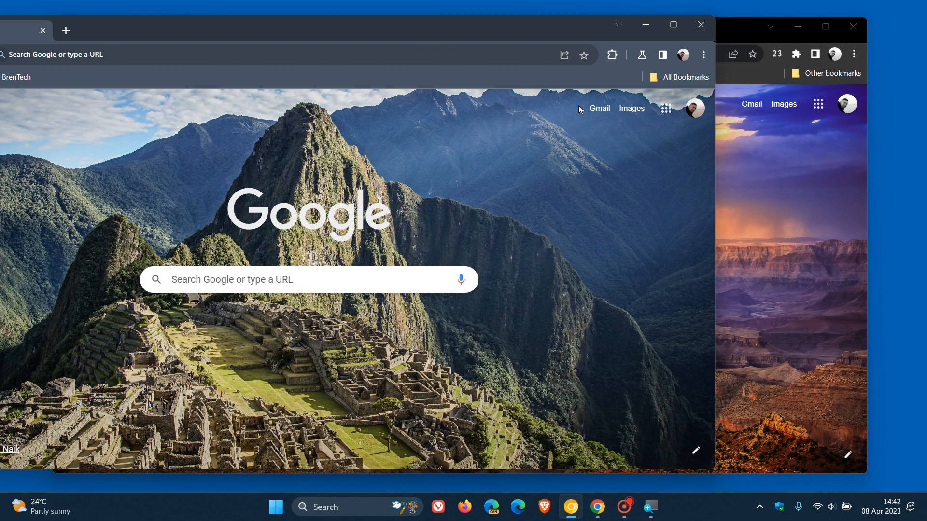
pyautogui.moveTo(574, 65)
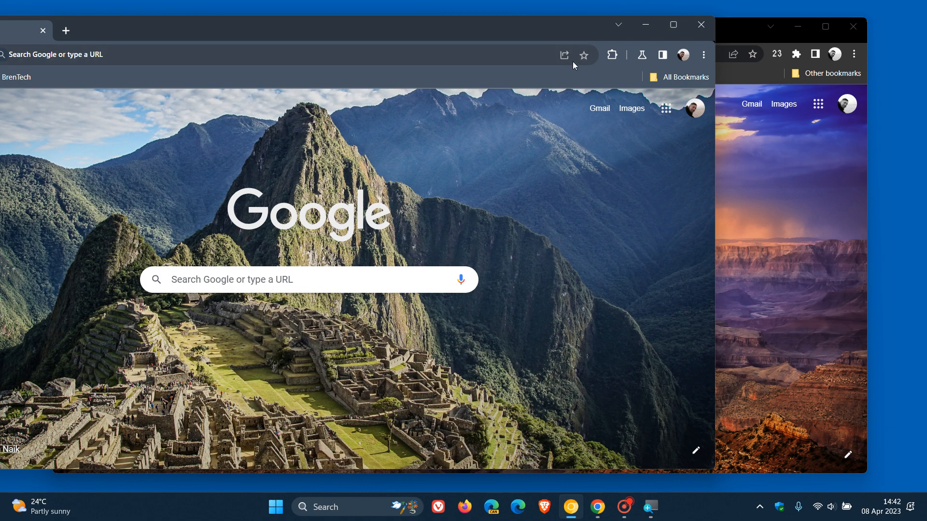
pyautogui.moveTo(768, 163)
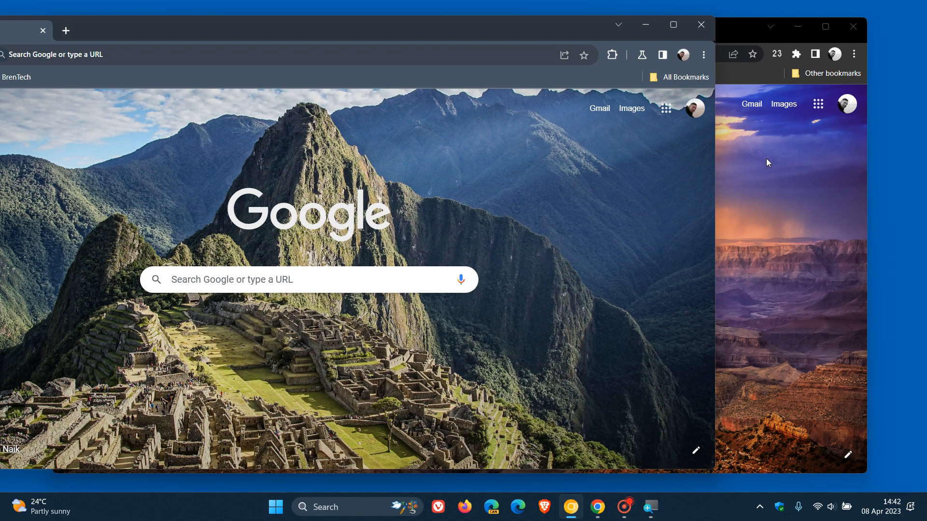
pyautogui.moveTo(798, 252)
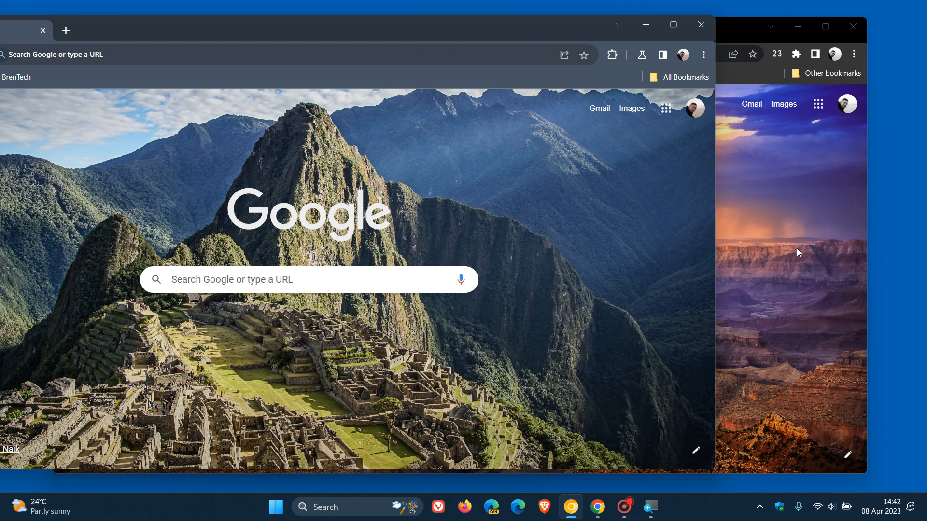
pyautogui.moveTo(632, 239)
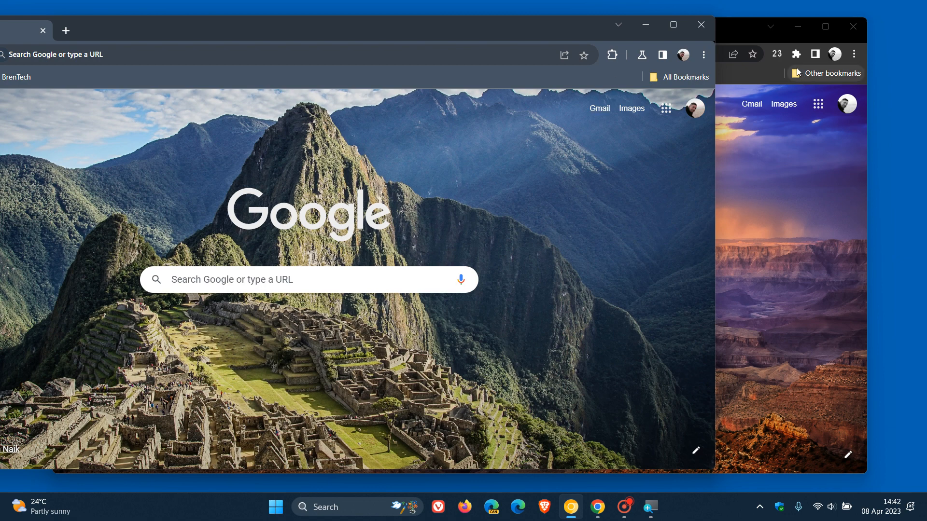
pyautogui.moveTo(796, 53)
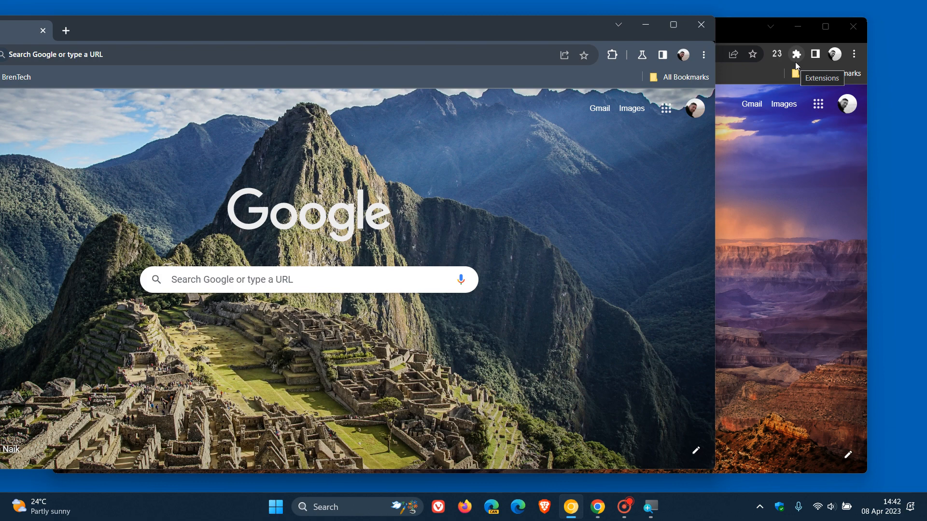
pyautogui.moveTo(611, 58)
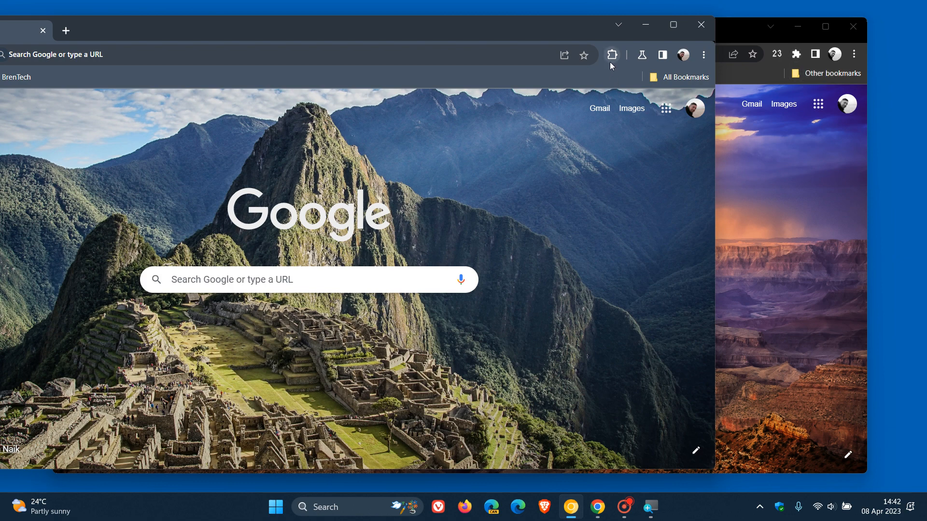
pyautogui.moveTo(612, 55)
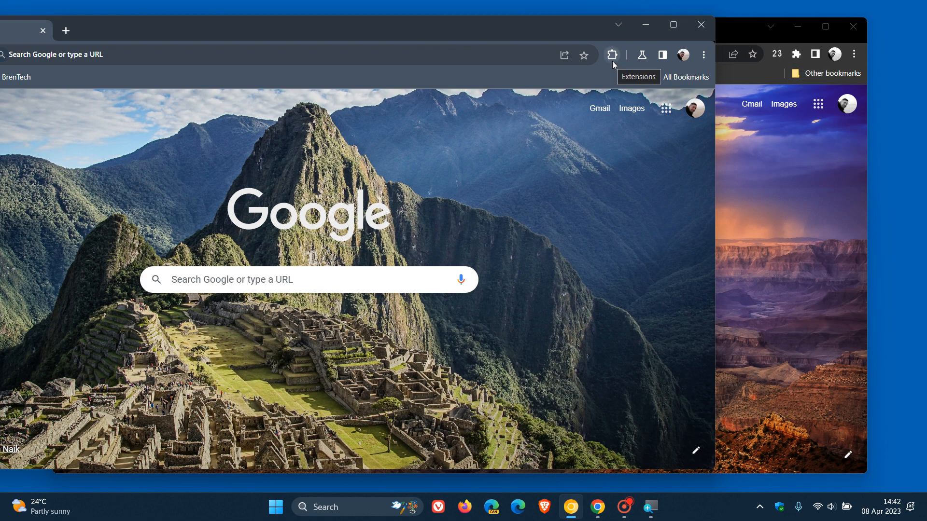
pyautogui.moveTo(629, 197)
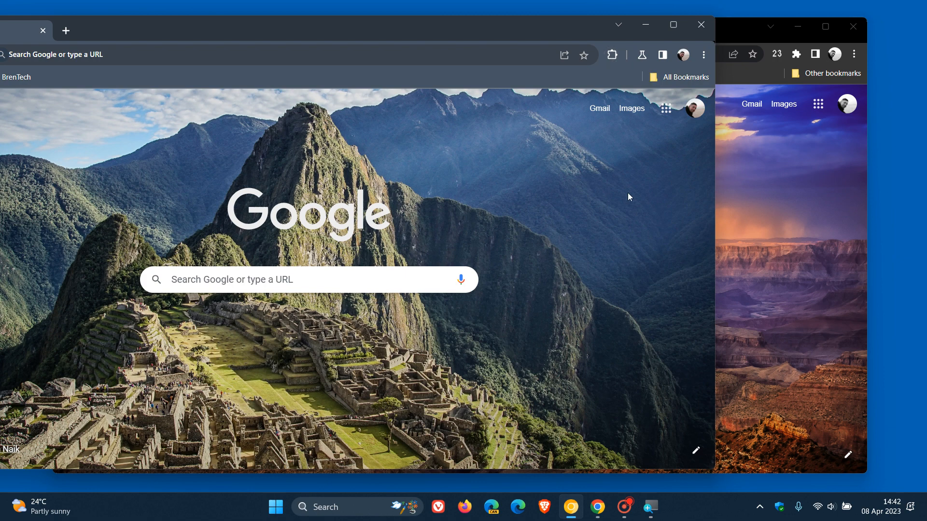
pyautogui.moveTo(634, 214)
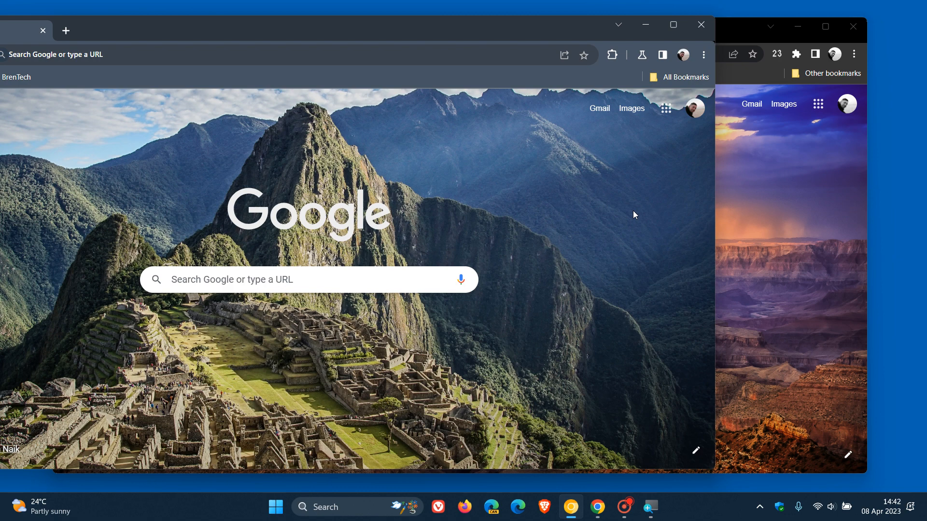
pyautogui.moveTo(626, 69)
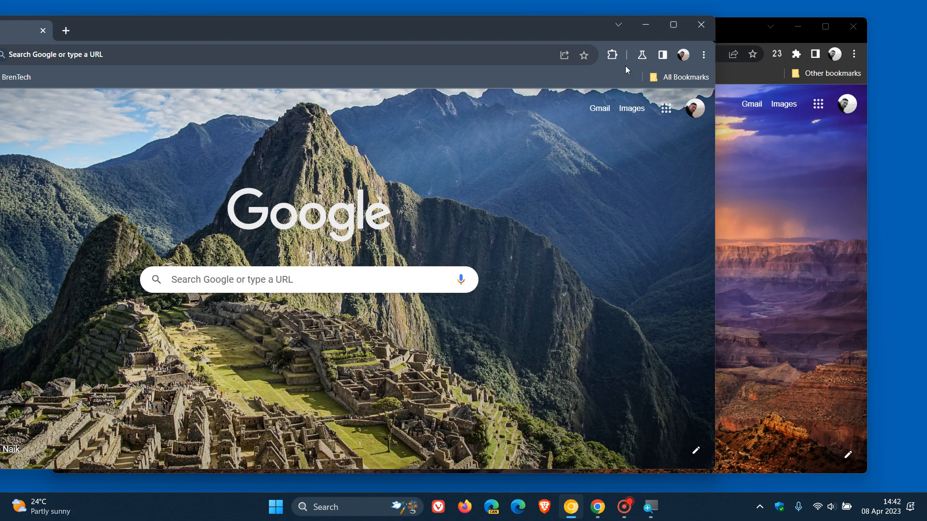
pyautogui.moveTo(620, 44)
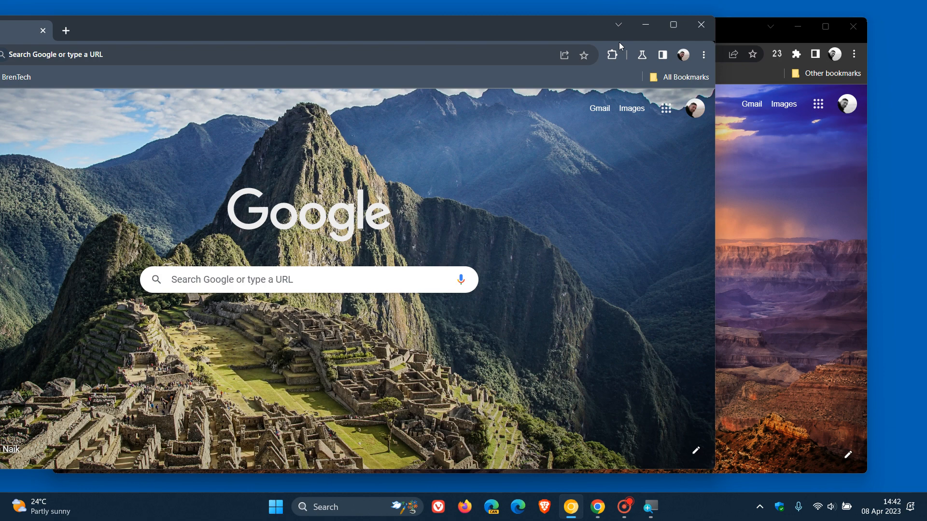
pyautogui.moveTo(655, 242)
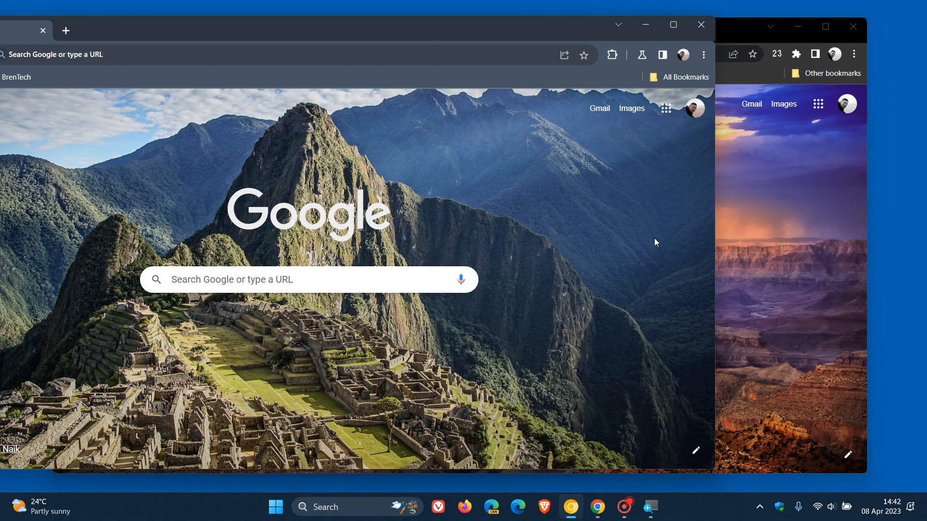
pyautogui.moveTo(645, 176)
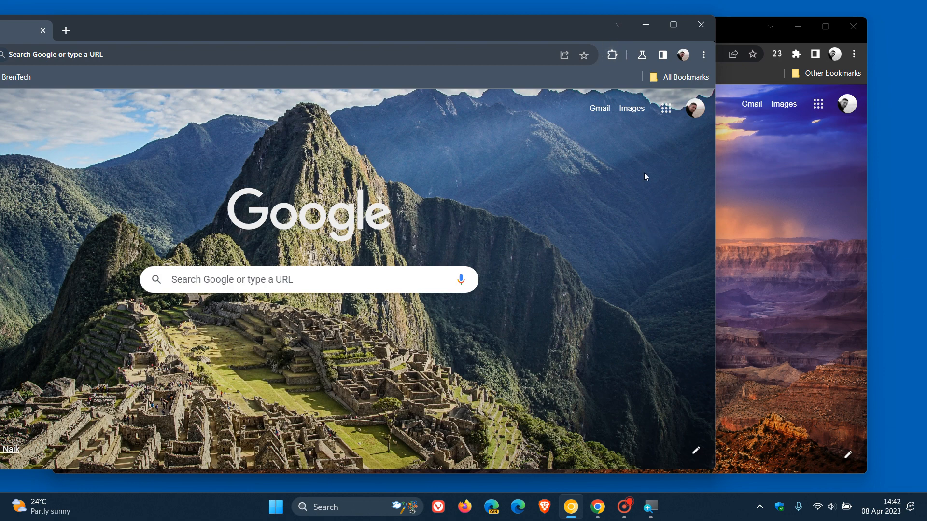
pyautogui.moveTo(641, 54)
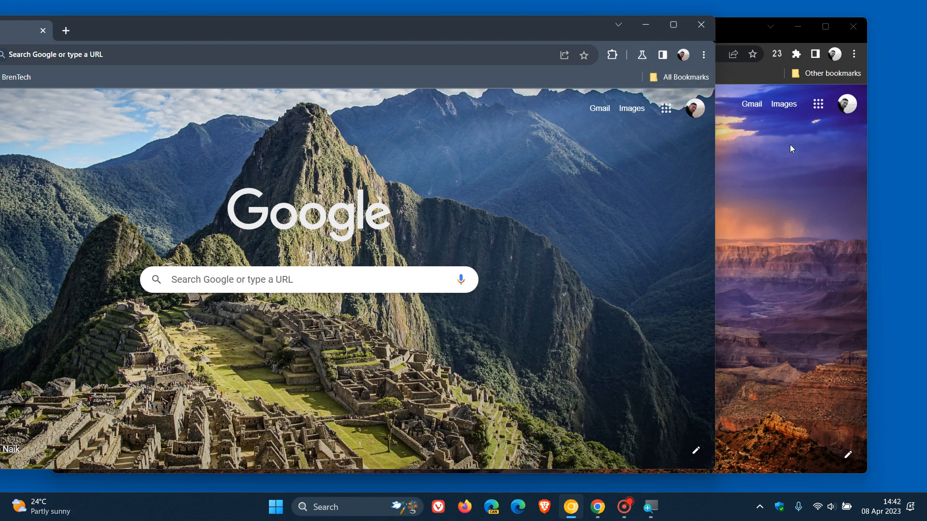
pyautogui.moveTo(798, 197)
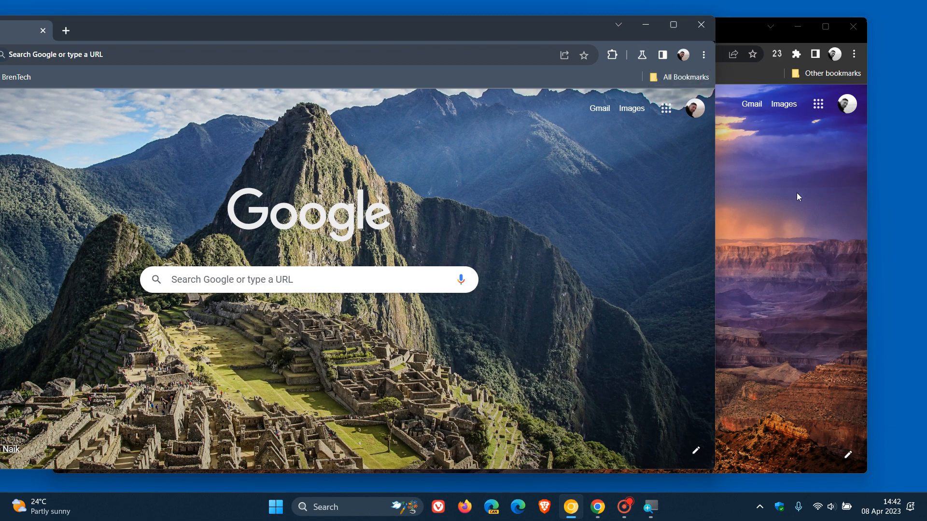
pyautogui.moveTo(629, 201)
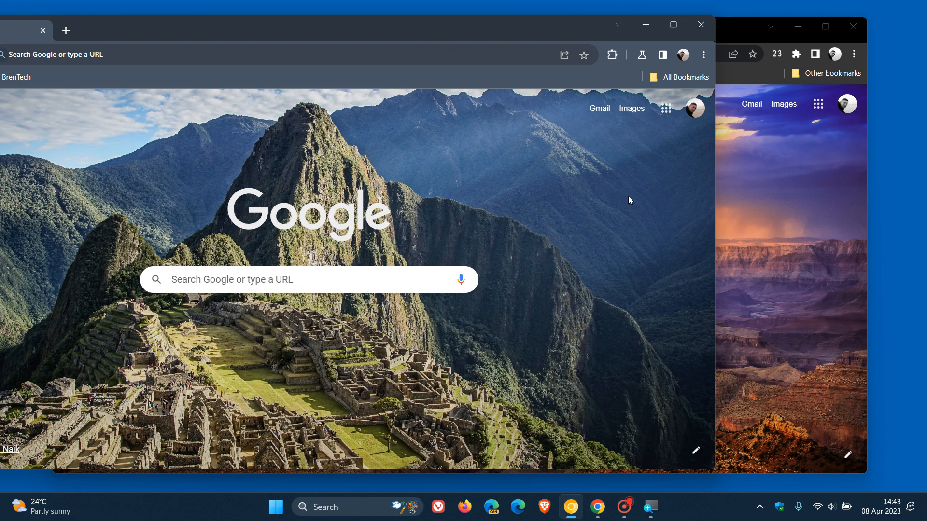
pyautogui.click(641, 55)
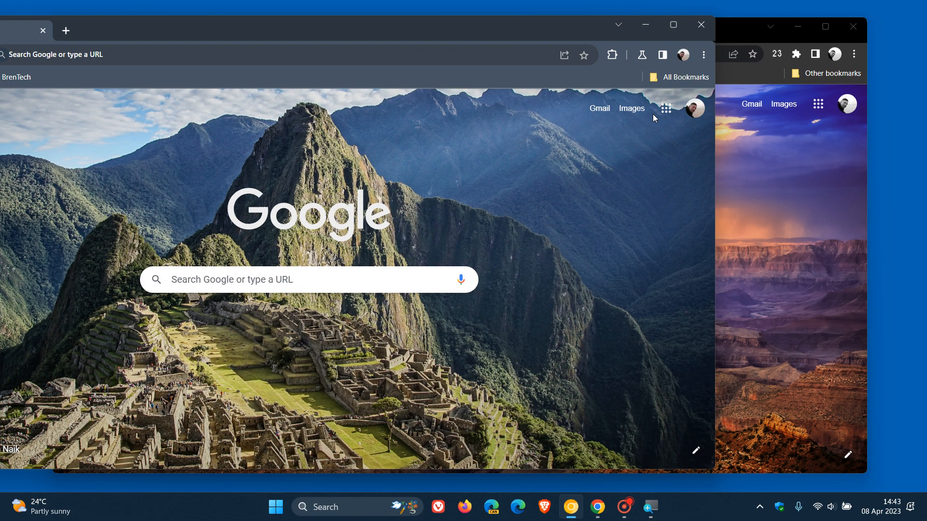
pyautogui.moveTo(642, 55)
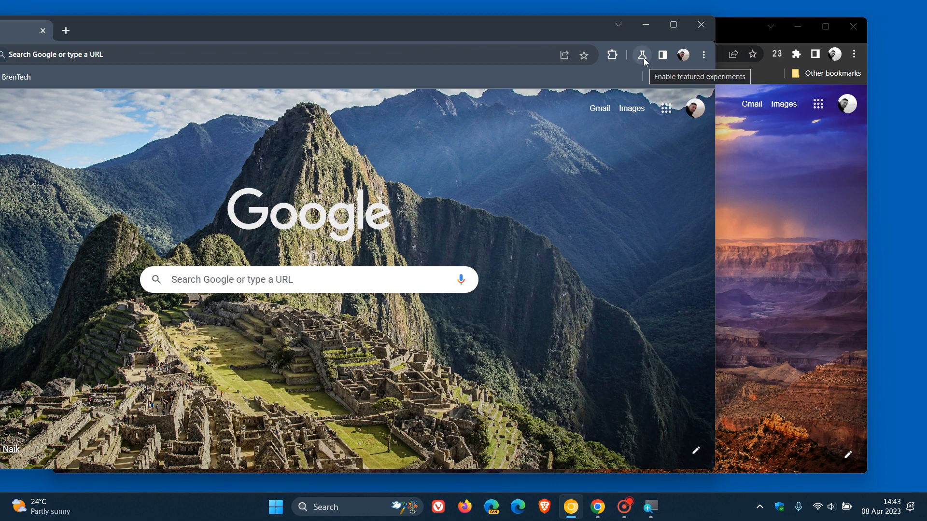
pyautogui.moveTo(660, 182)
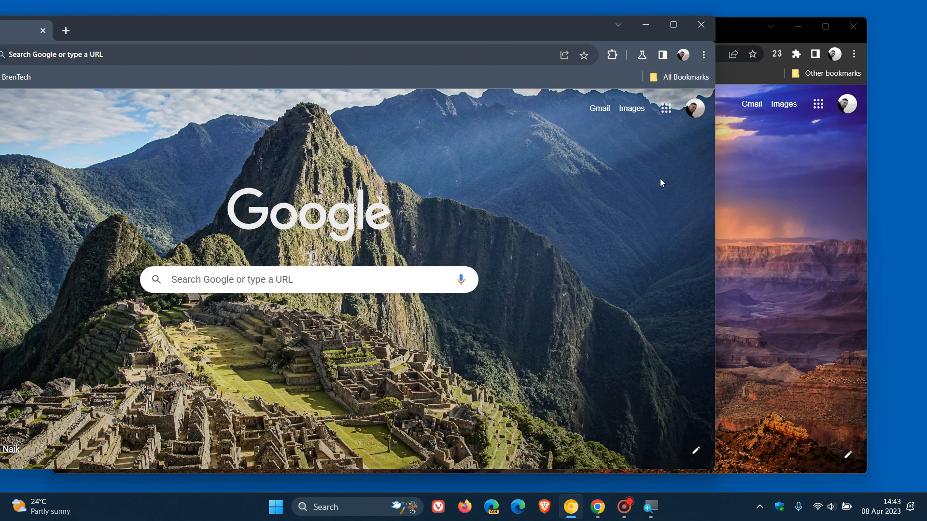
pyautogui.moveTo(644, 65)
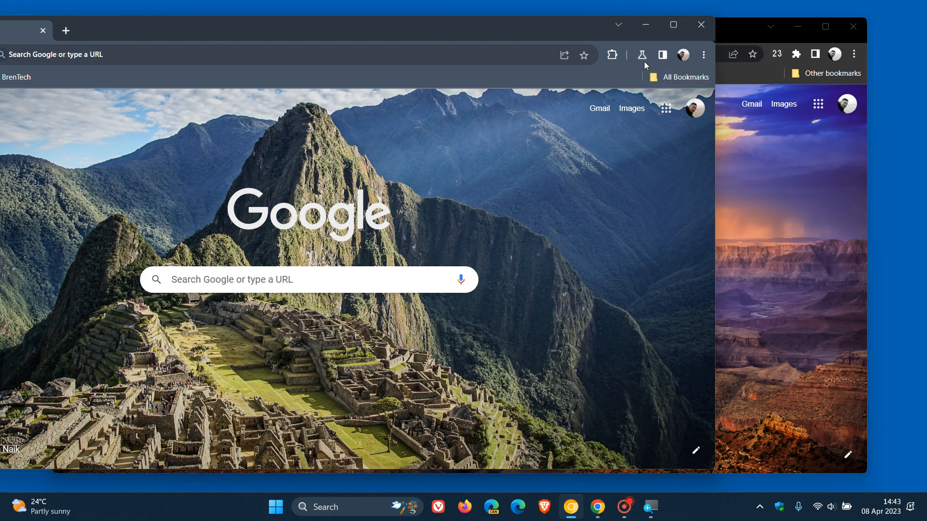
pyautogui.moveTo(679, 215)
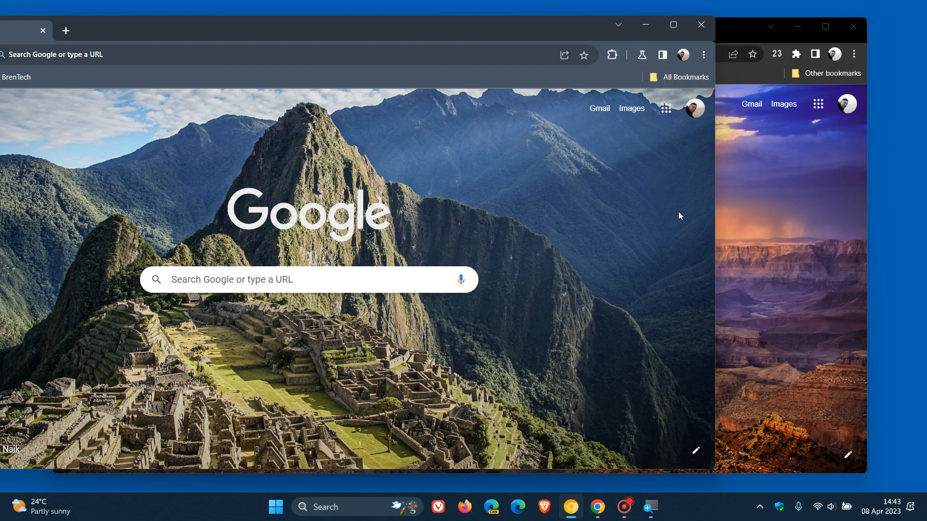
pyautogui.moveTo(631, 57)
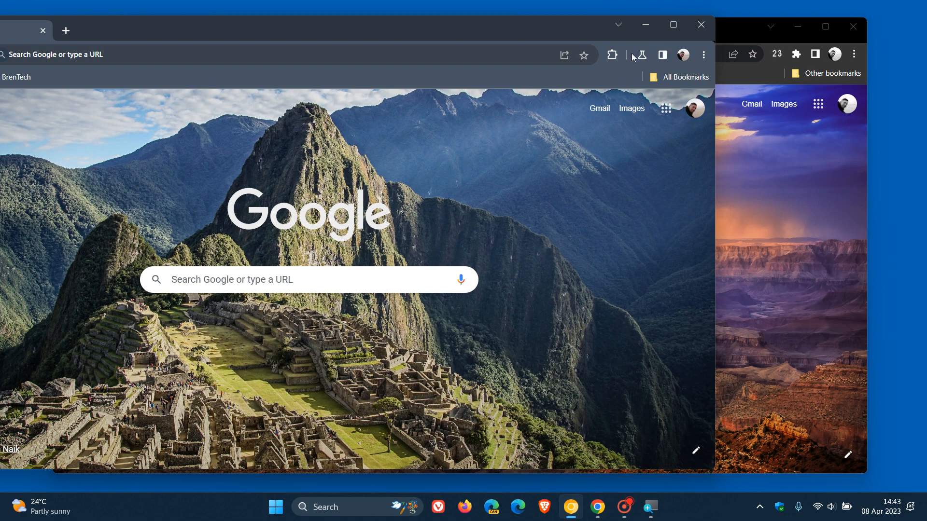
pyautogui.moveTo(669, 214)
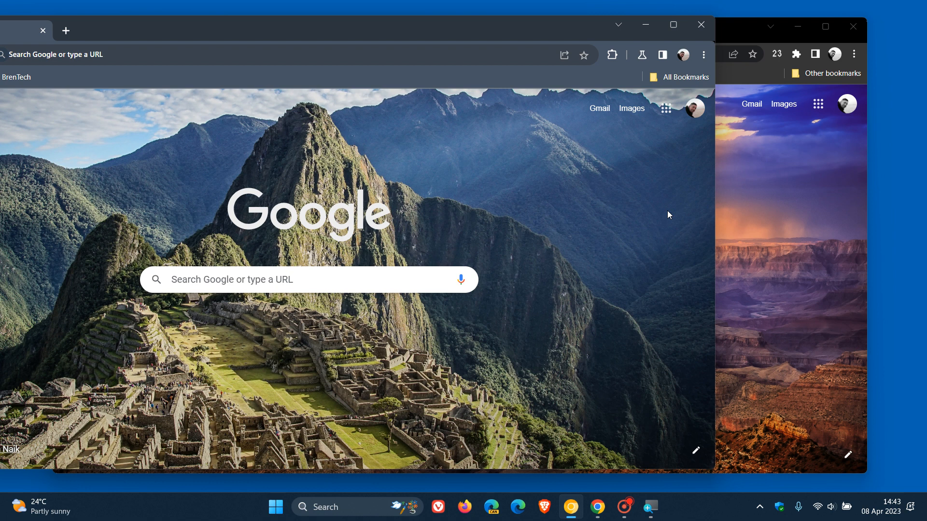
# Launch Windows Magnifier from the taskbar at 100% zoom over the Canary window.
pyautogui.click(649, 507)
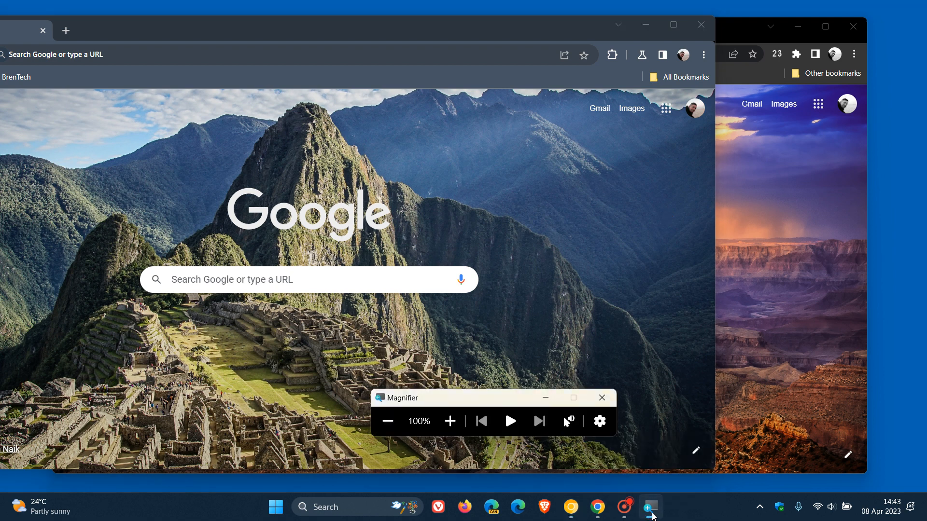
pyautogui.click(449, 421)
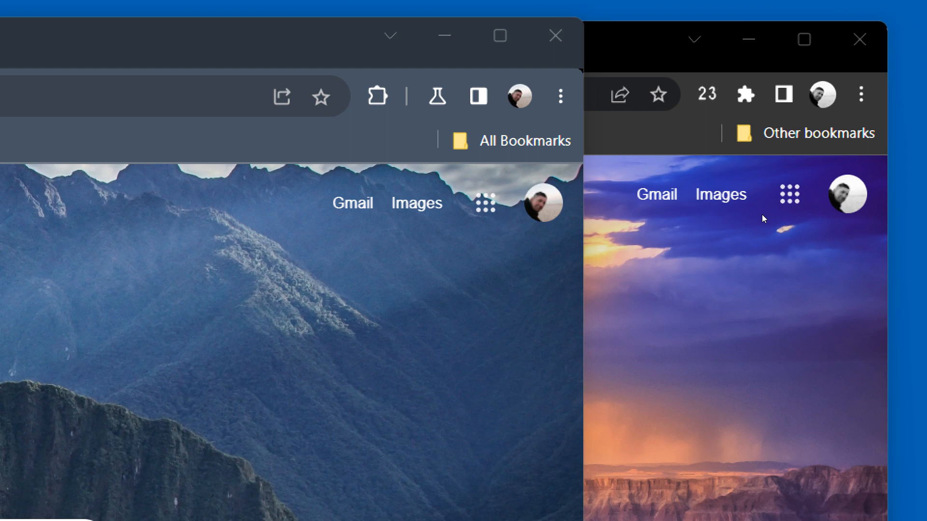
pyautogui.moveTo(781, 165)
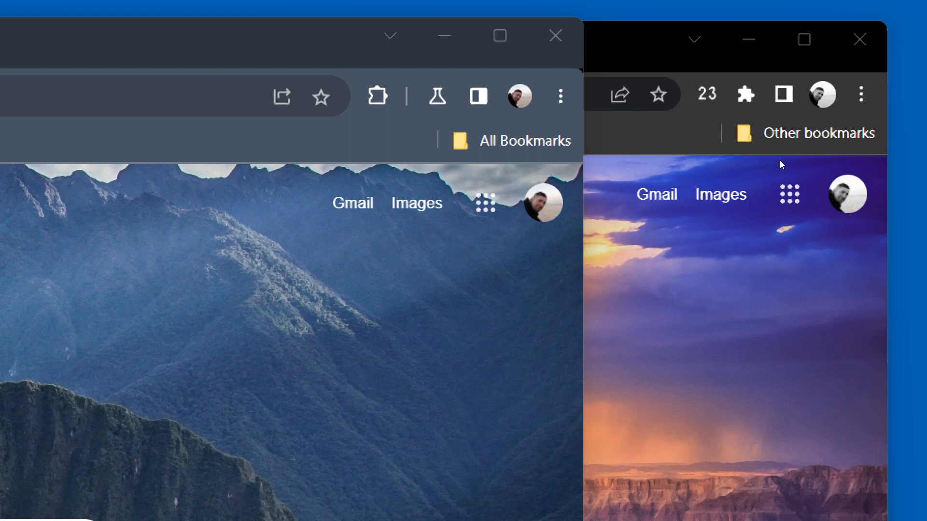
pyautogui.moveTo(614, 189)
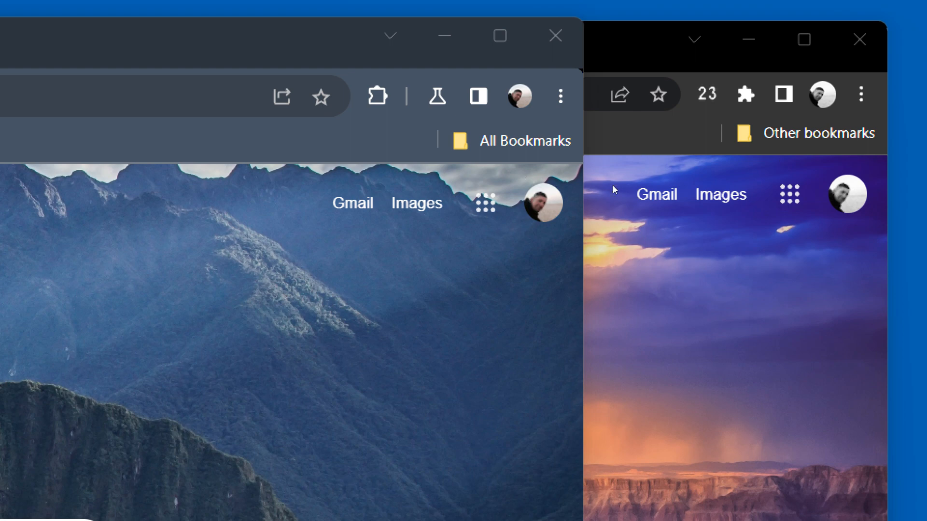
pyautogui.moveTo(811, 197)
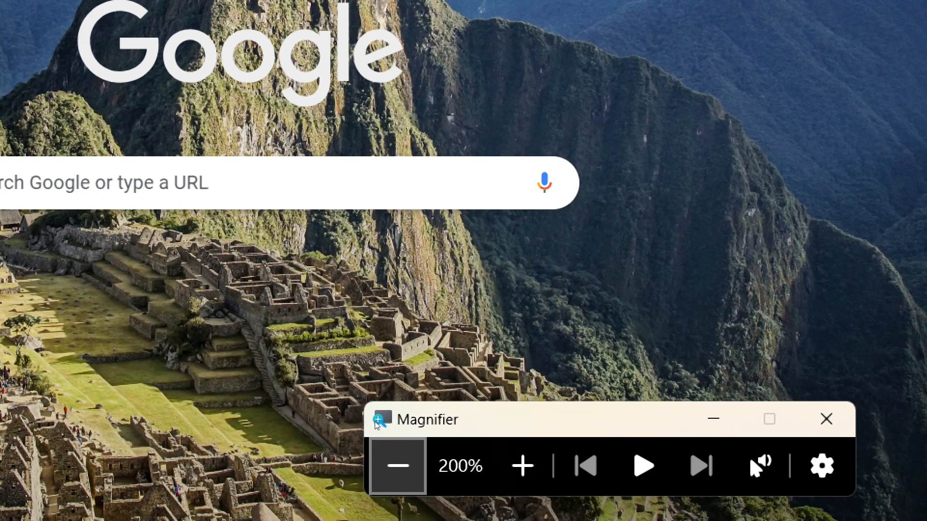
pyautogui.click(397, 465)
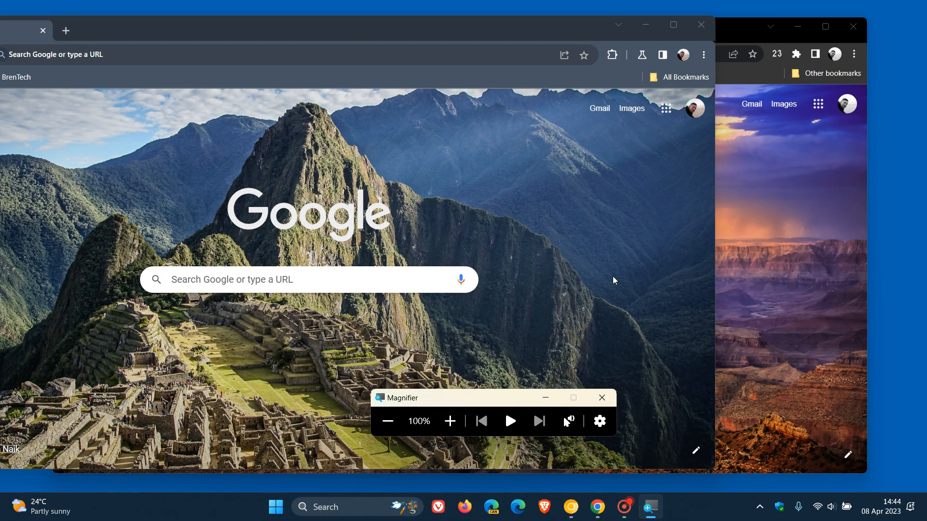
pyautogui.moveTo(733, 278)
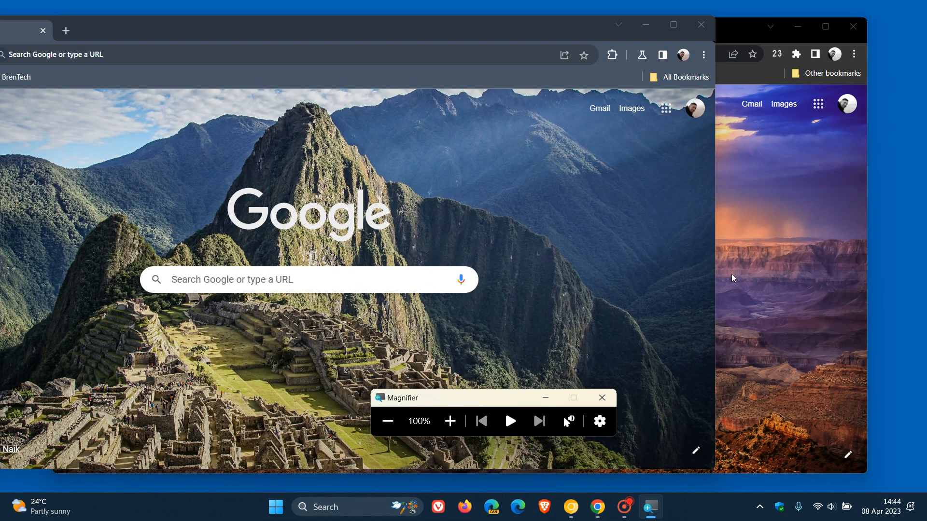
# Bring the stable Chrome canyon new tab window in front of the Canary window.
pyautogui.click(601, 398)
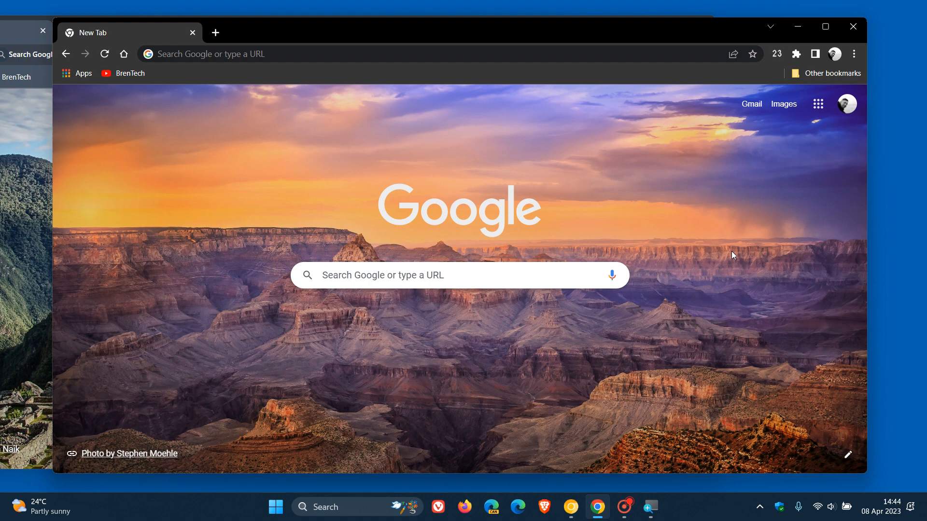
pyautogui.moveTo(678, 277)
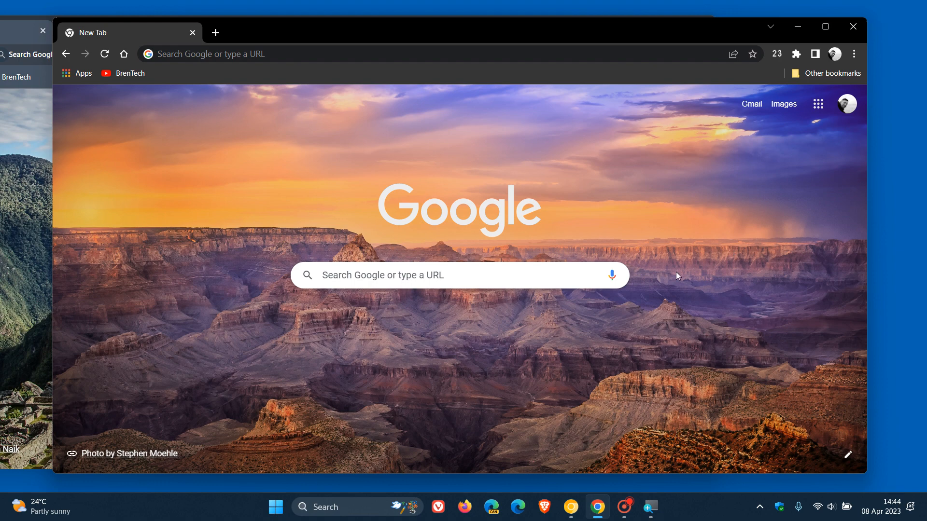